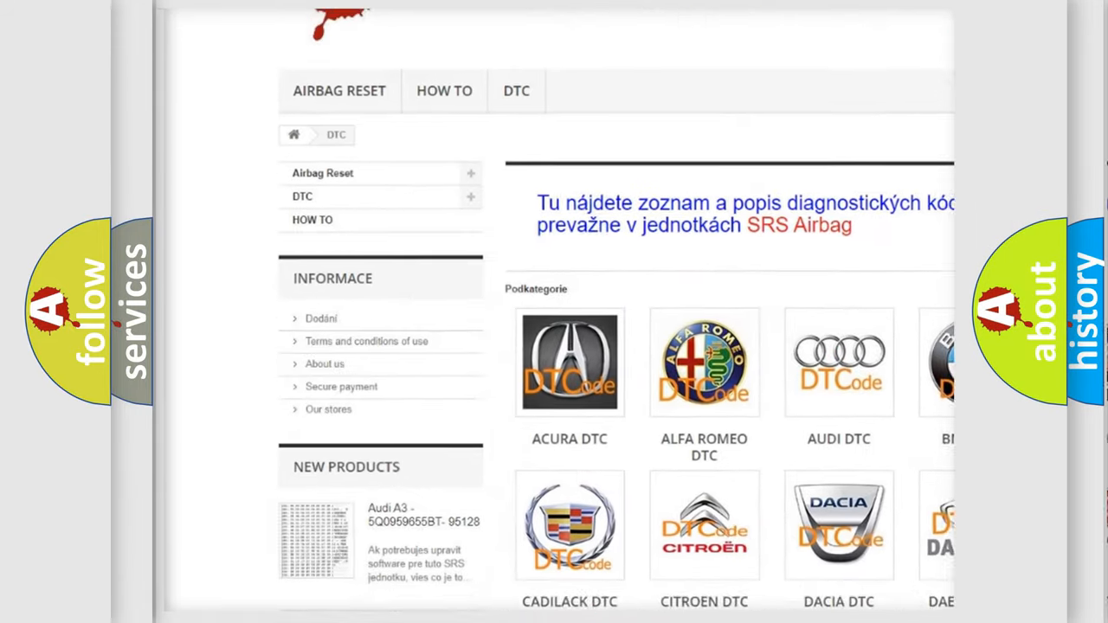
Step: Open the Audi DTC subcategory page from the DTC brand grid
scroll(down, 3)
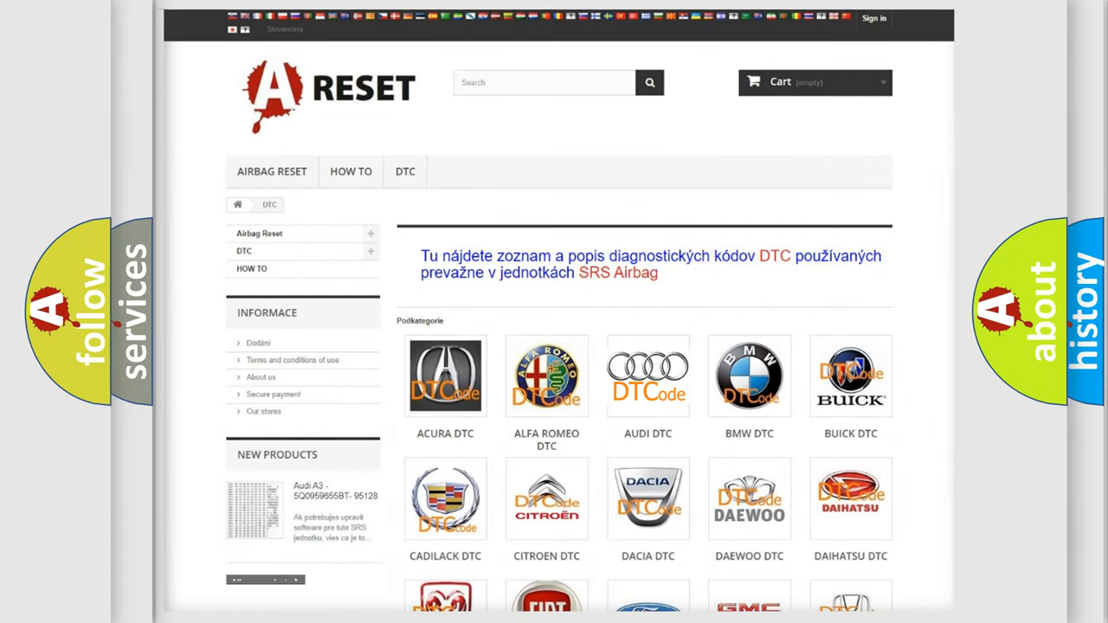
click(648, 375)
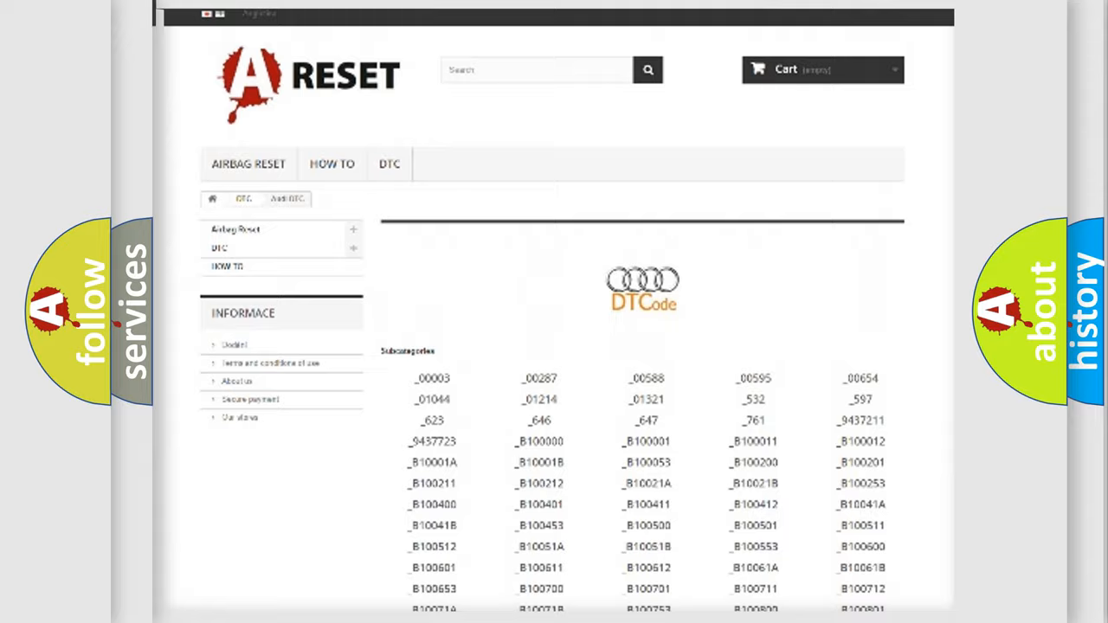